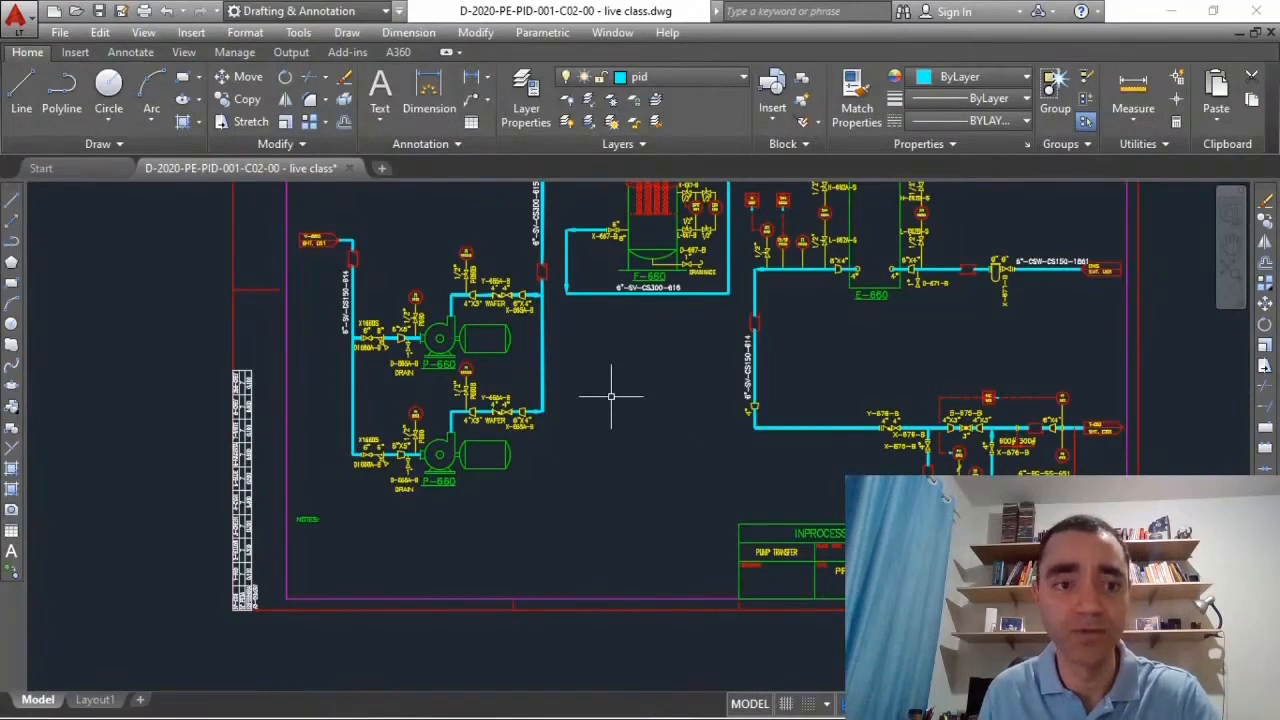
{"action": "mouse_move", "coordinate": [628, 414]}
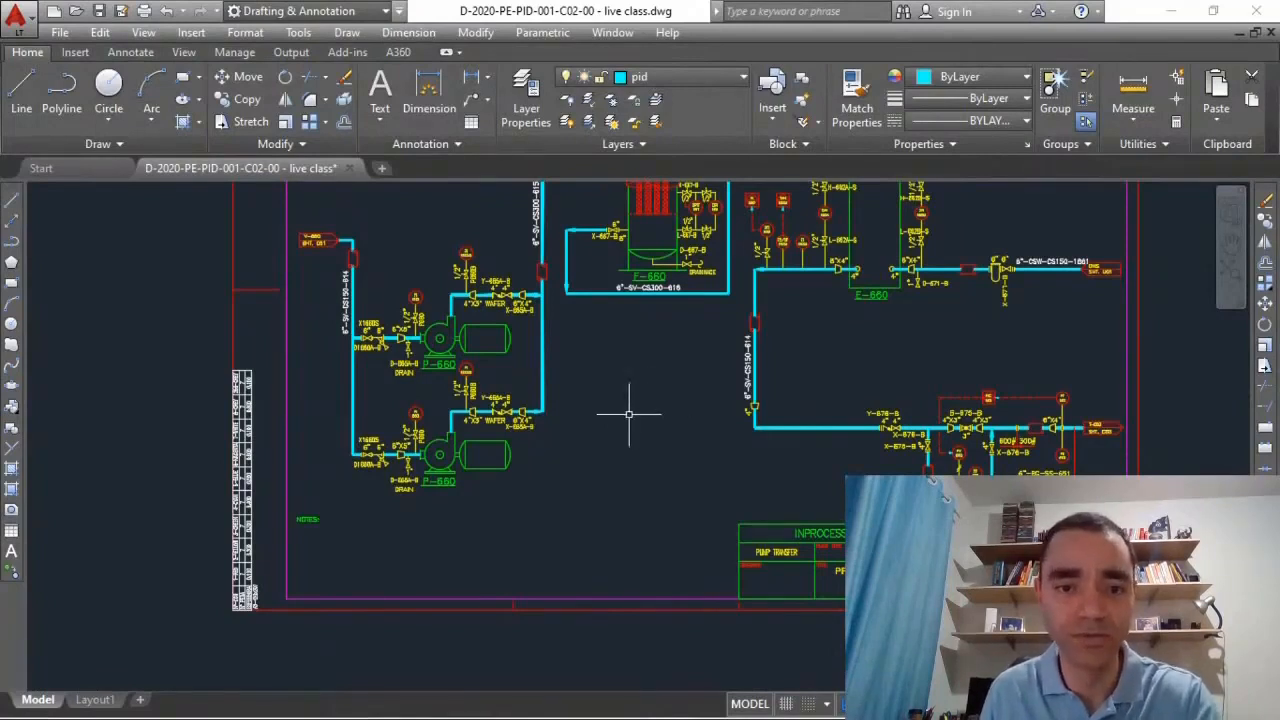
{"action": "mouse_move", "coordinate": [538, 512]}
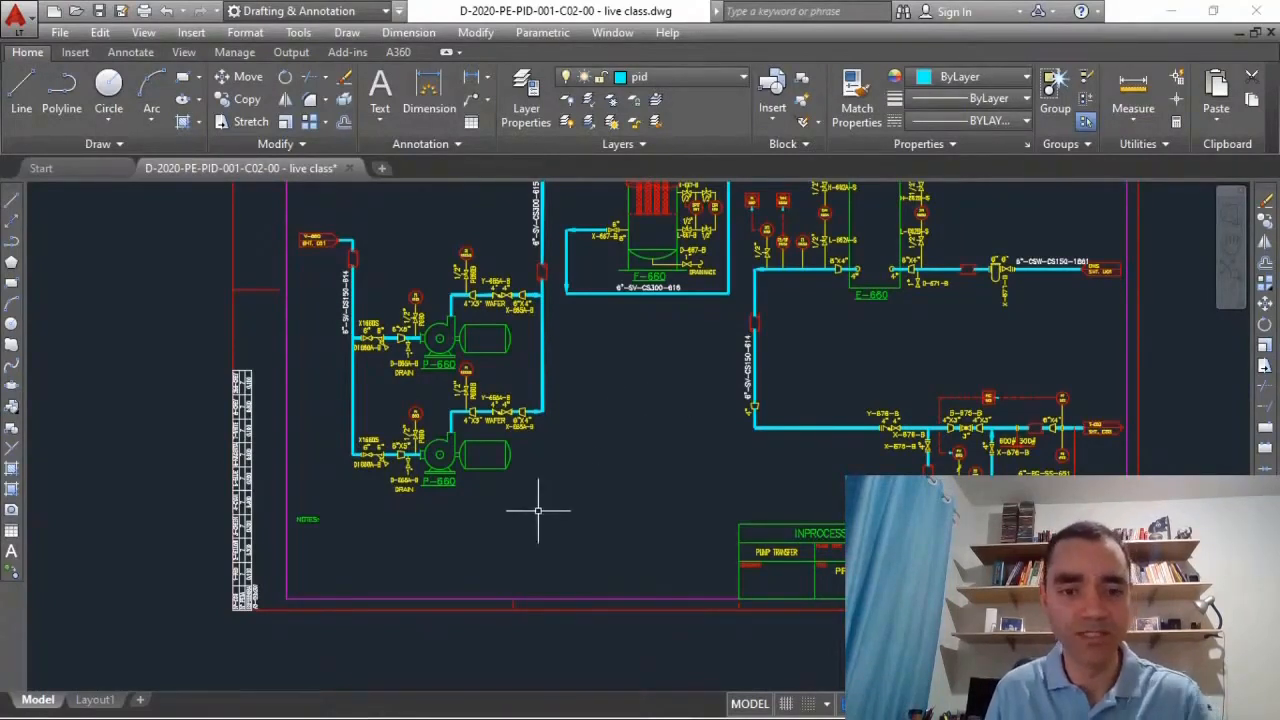
{"action": "mouse_move", "coordinate": [533, 528]}
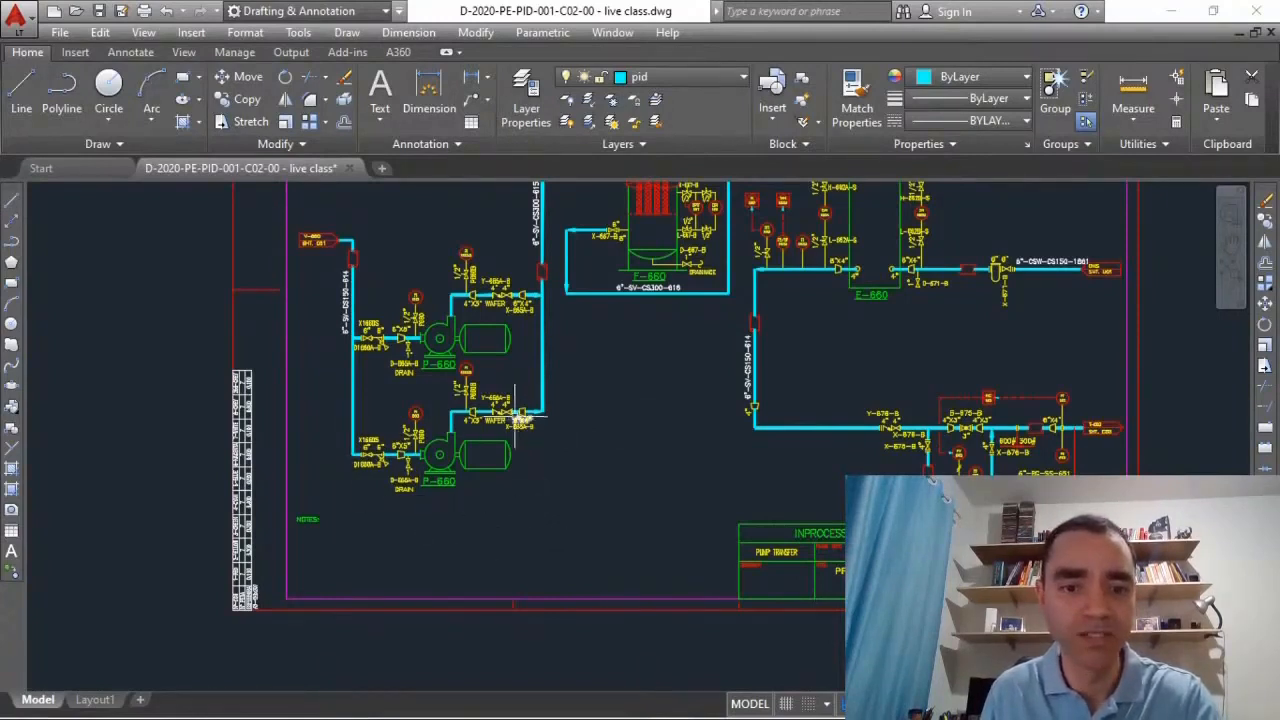
{"action": "mouse_move", "coordinate": [552, 517]}
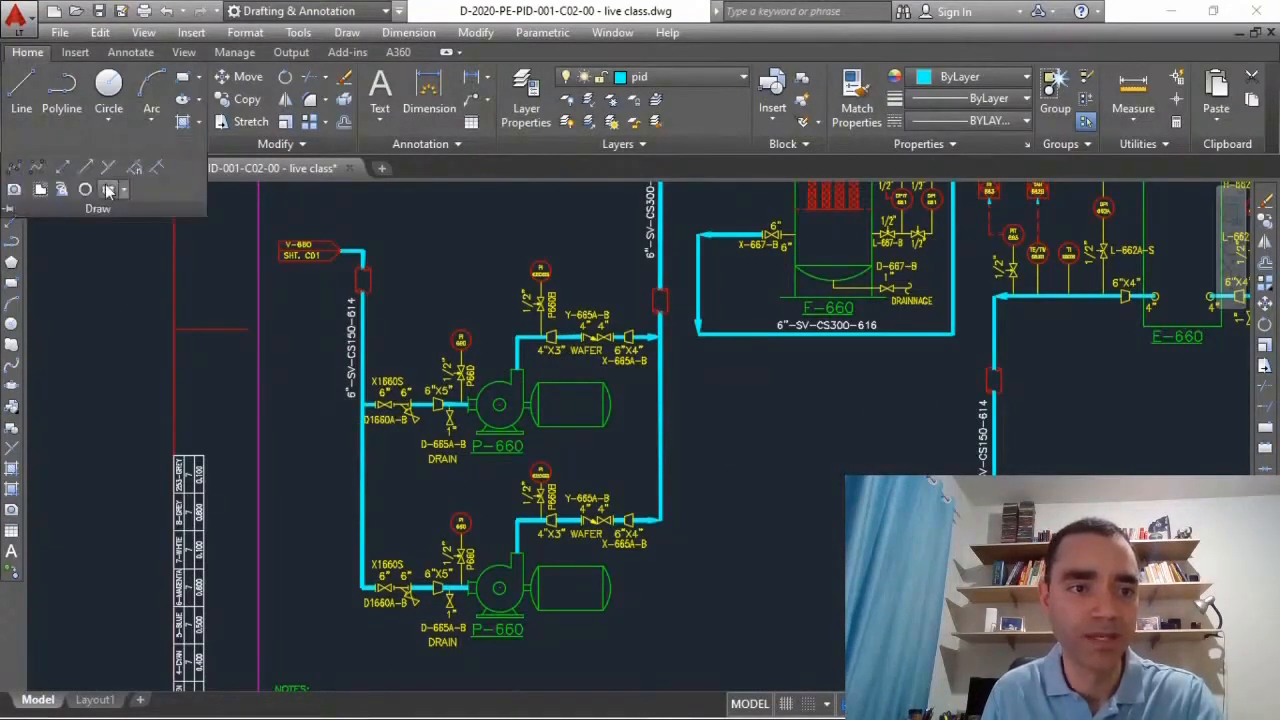
{"action": "mouse_move", "coordinate": [110, 190]}
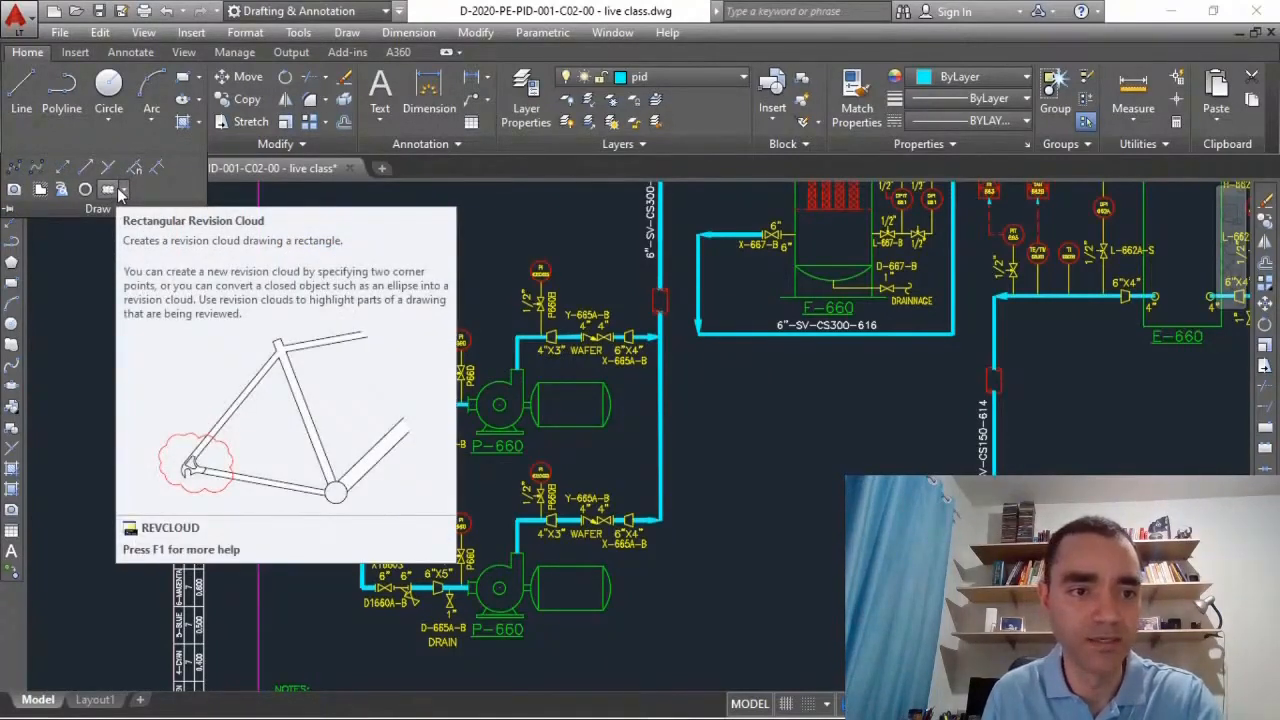
- Expand the Revision Cloud dropdown to see the rectangular, polygonal and freehand shapes
{"action": "left_click", "coordinate": [119, 190]}
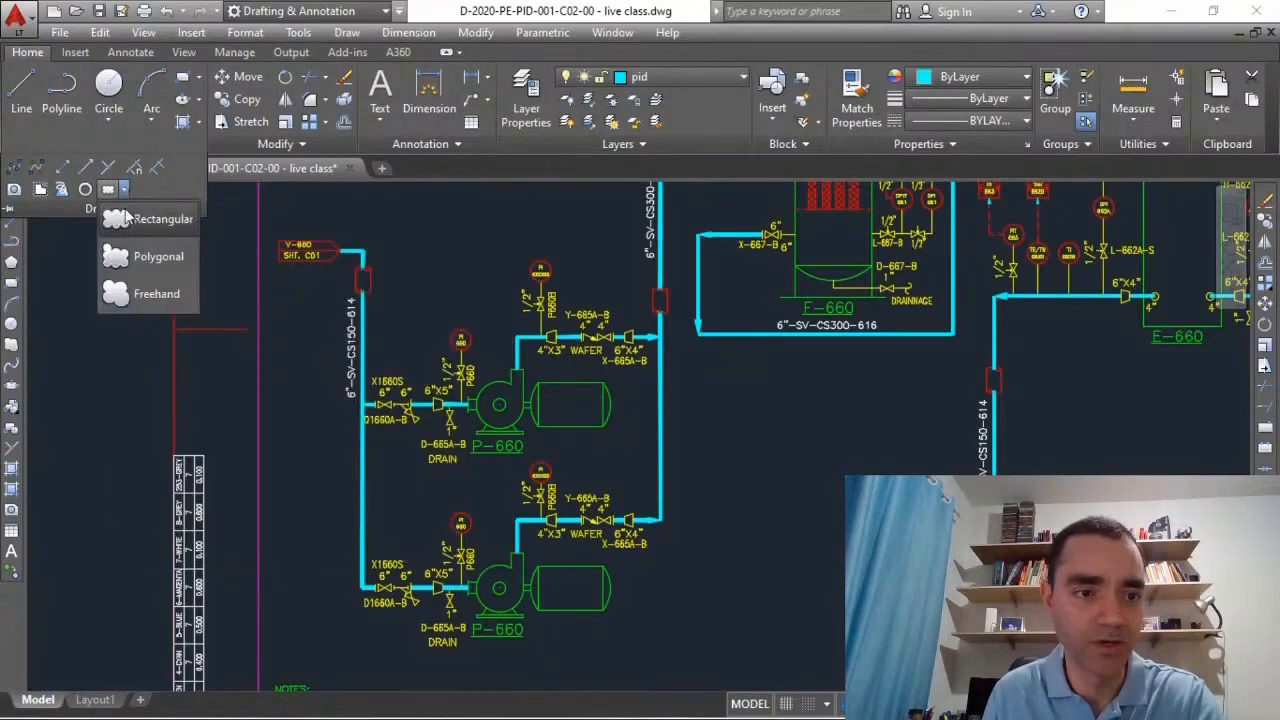
{"action": "mouse_move", "coordinate": [157, 256]}
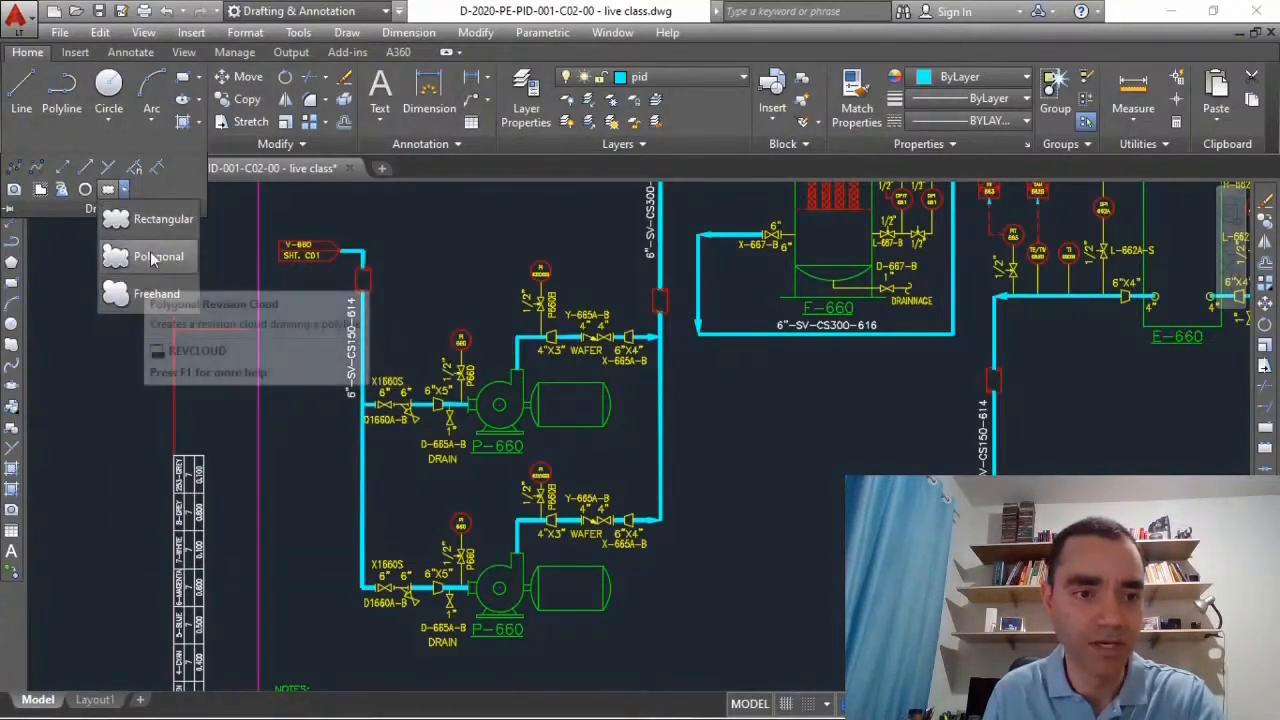
{"action": "mouse_move", "coordinate": [157, 256]}
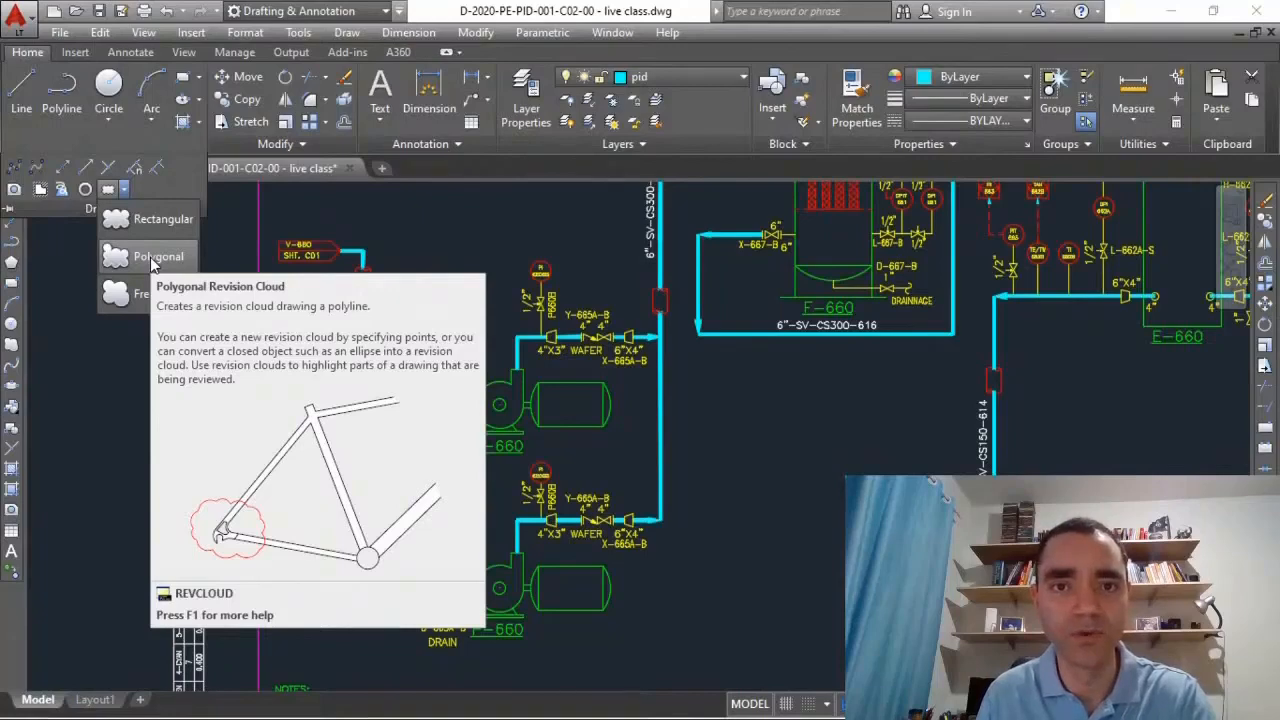
- Start a polygonal revision cloud and move toward the P-660 pumps
{"action": "left_click", "coordinate": [158, 256]}
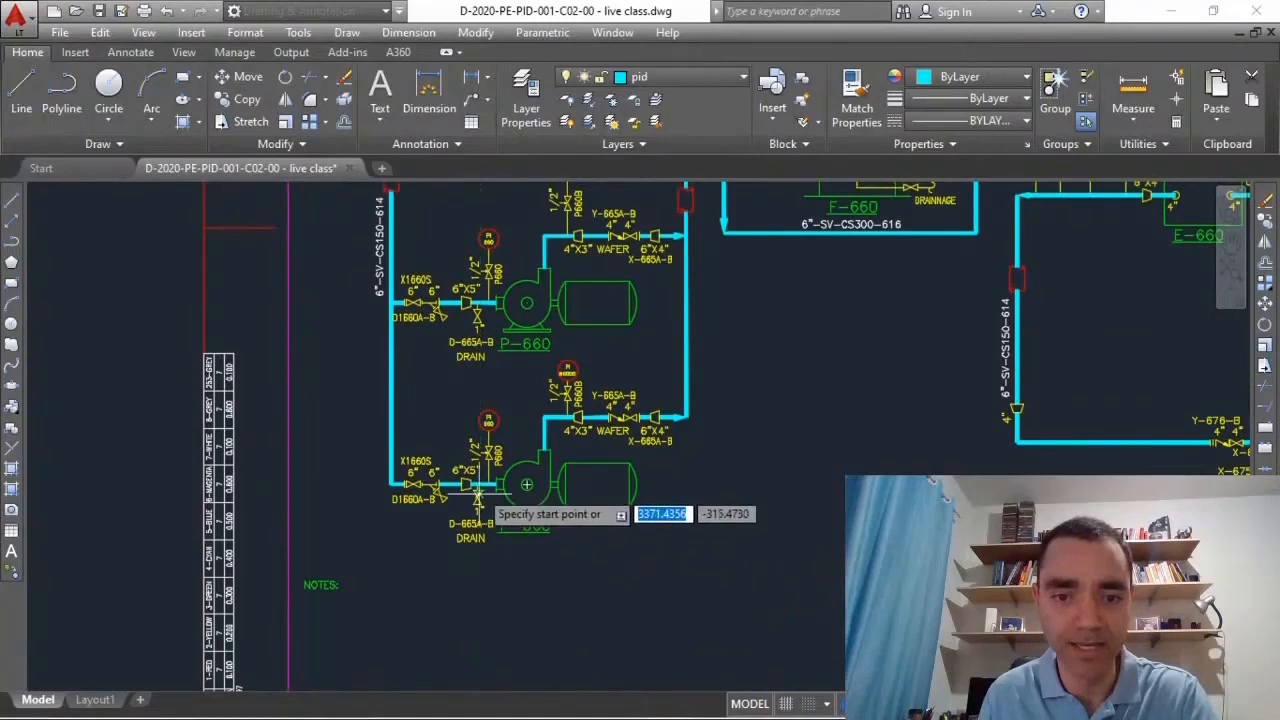
{"action": "mouse_move", "coordinate": [730, 575]}
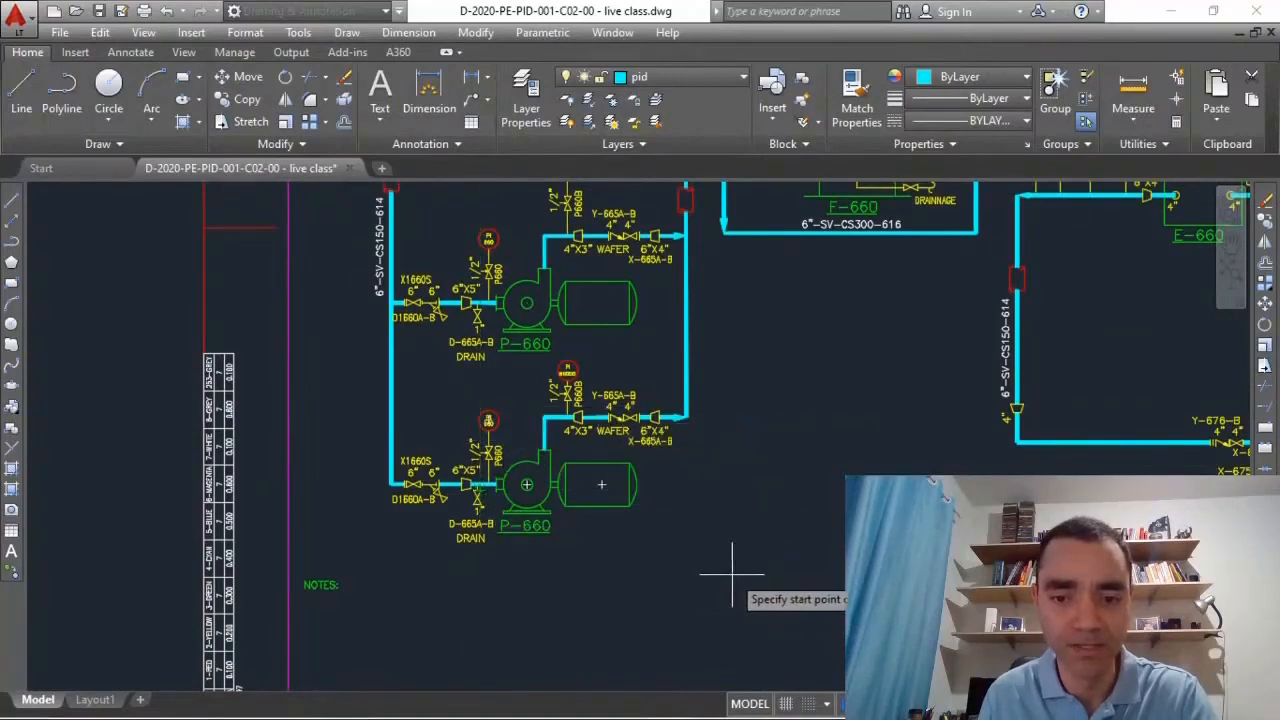
{"action": "left_click", "coordinate": [730, 575]}
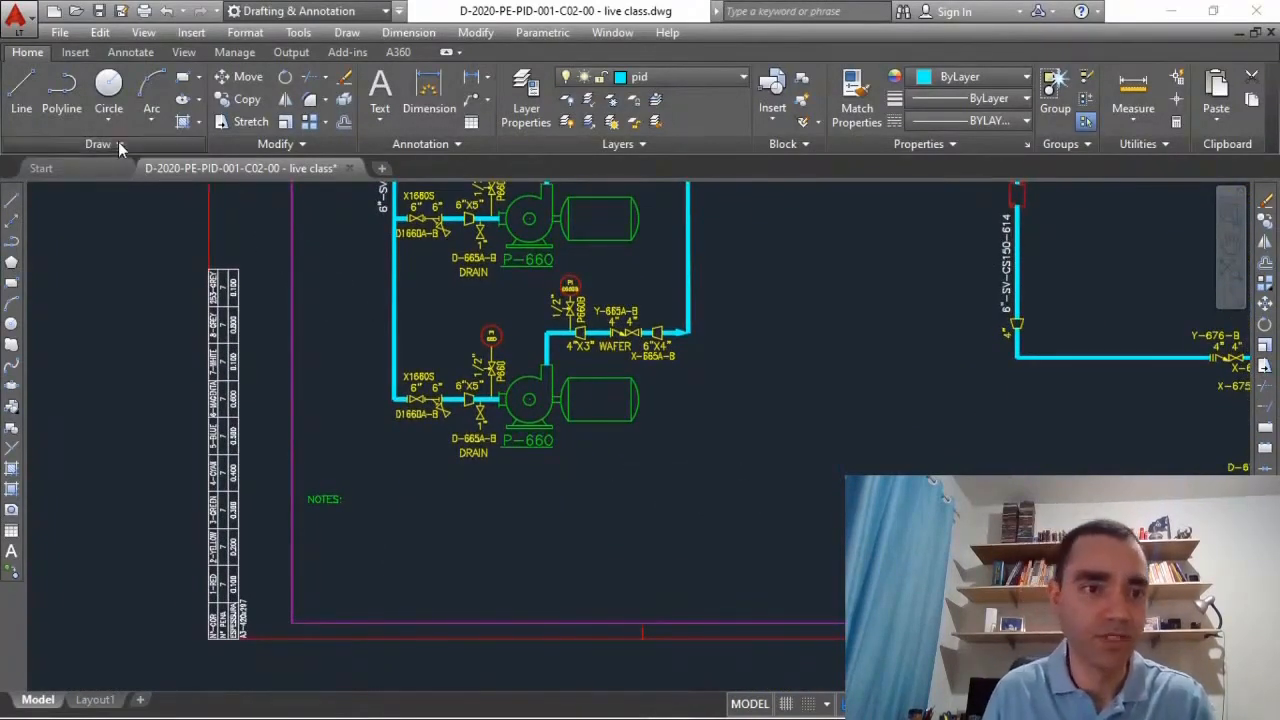
- Place the cloud's start point beside the upper pump's suction line
{"action": "left_click", "coordinate": [98, 143]}
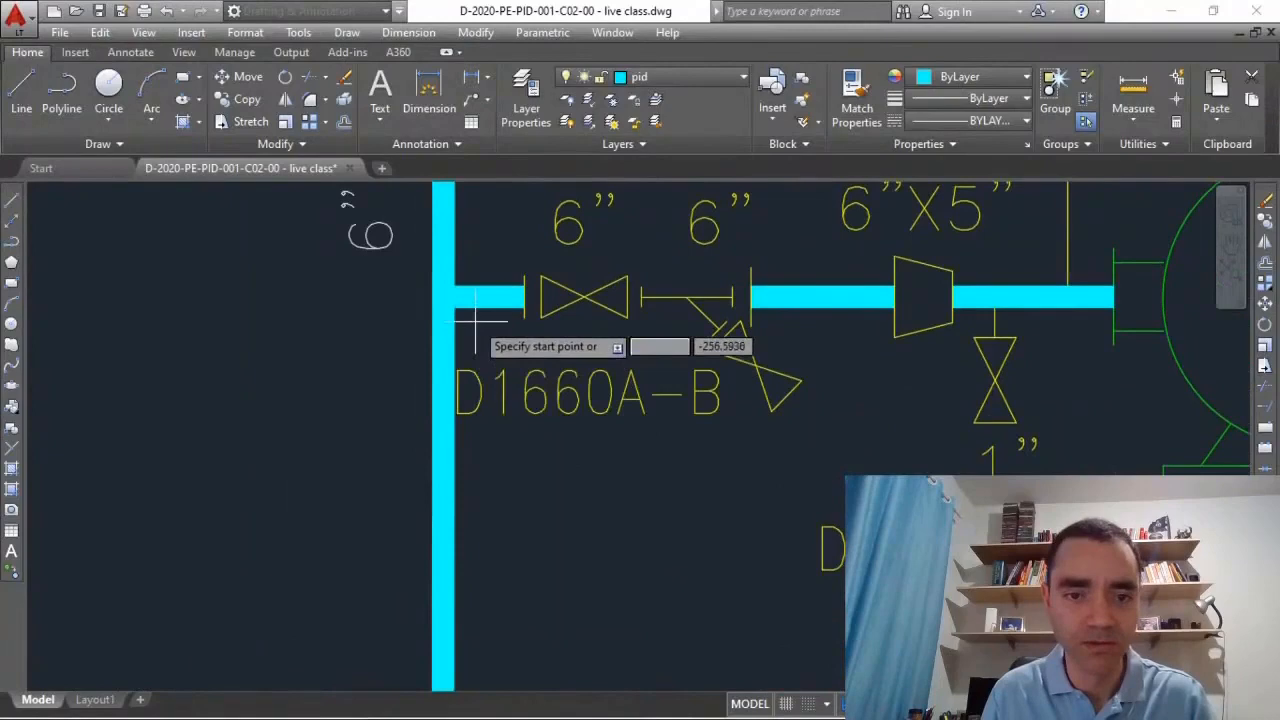
{"action": "left_click", "coordinate": [470, 320]}
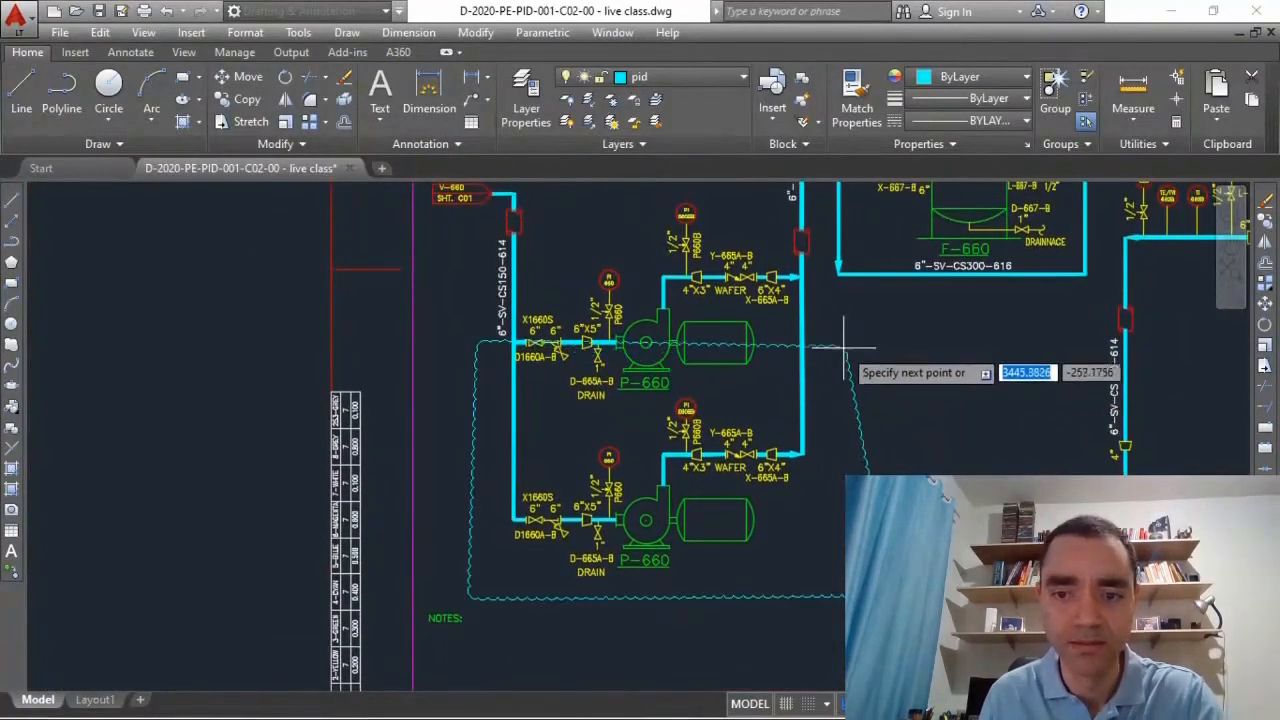
- Place the next cloud vertex to the right of the upper P-660 pump
{"action": "left_click", "coordinate": [845, 410]}
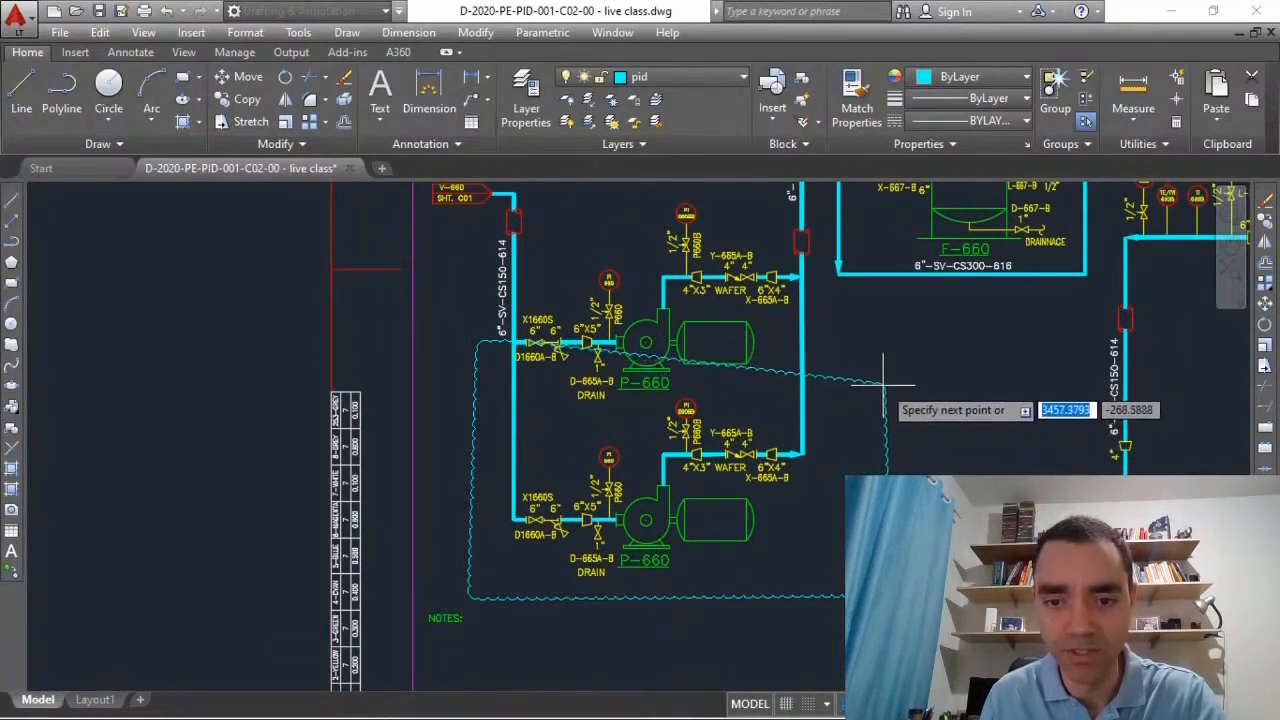
{"action": "mouse_move", "coordinate": [715, 385]}
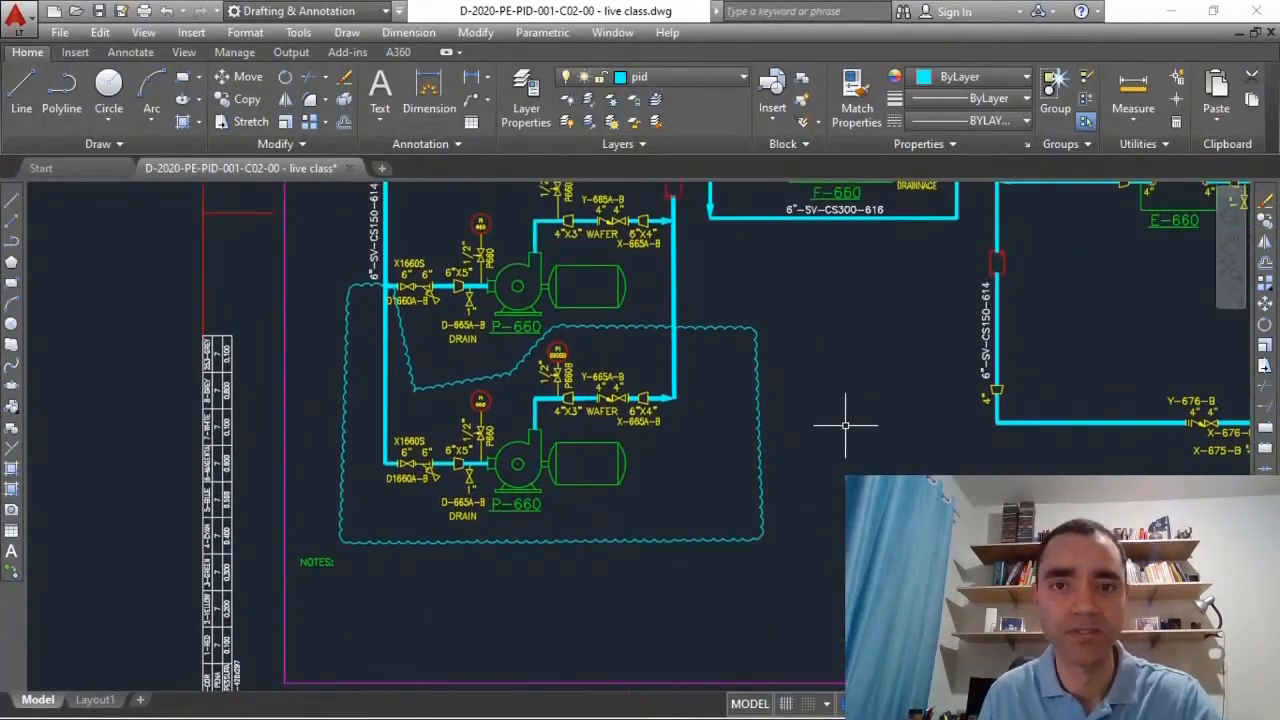
{"action": "mouse_move", "coordinate": [715, 425]}
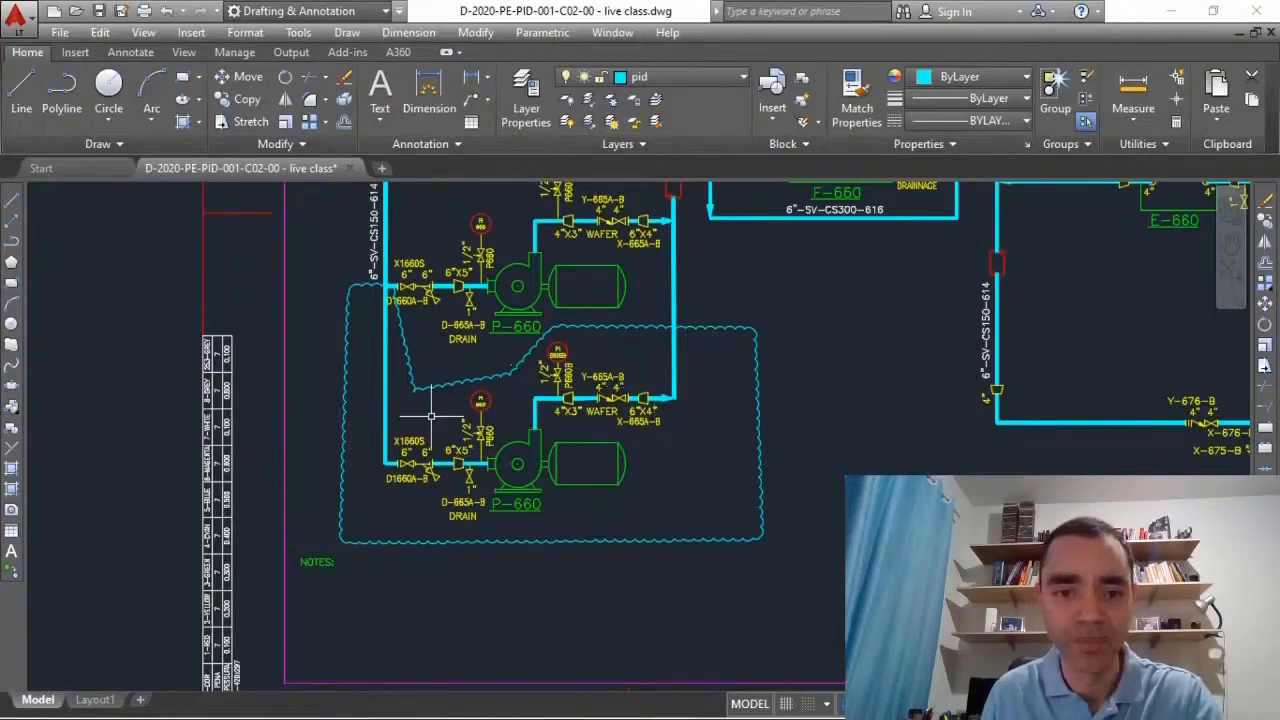
{"action": "mouse_move", "coordinate": [640, 443]}
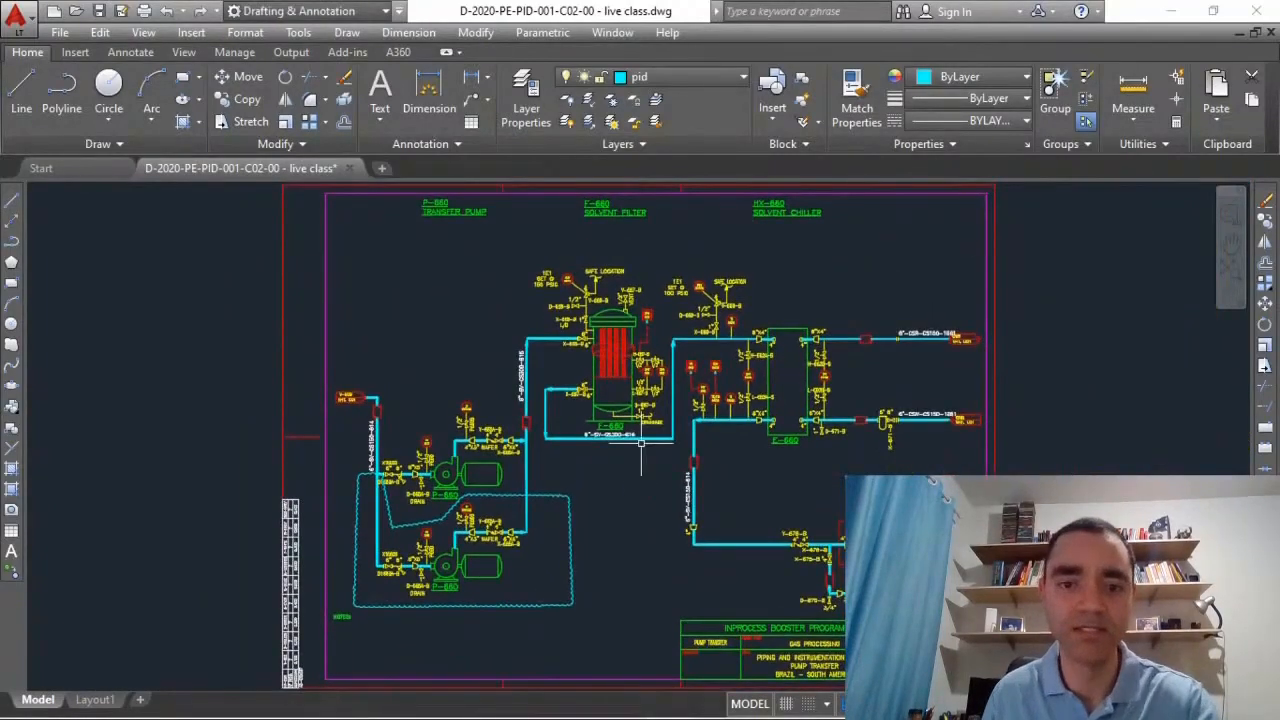
{"action": "mouse_move", "coordinate": [683, 575]}
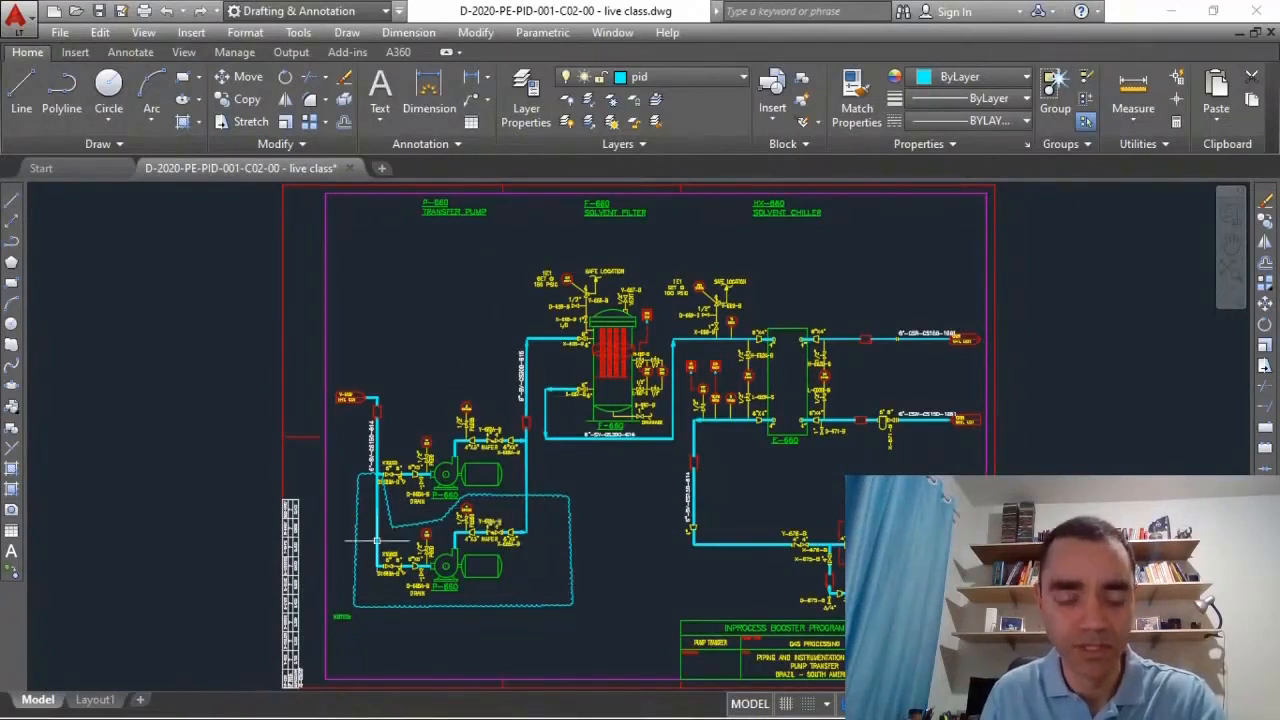
{"action": "mouse_move", "coordinate": [398, 587]}
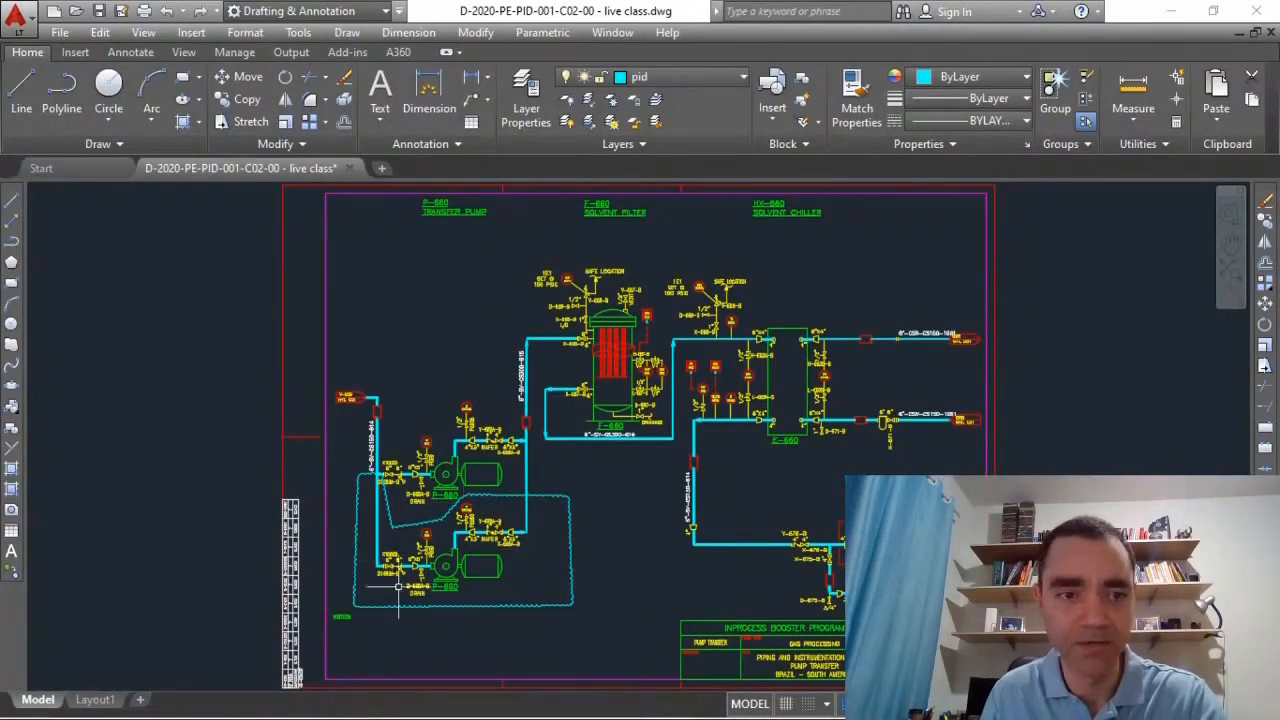